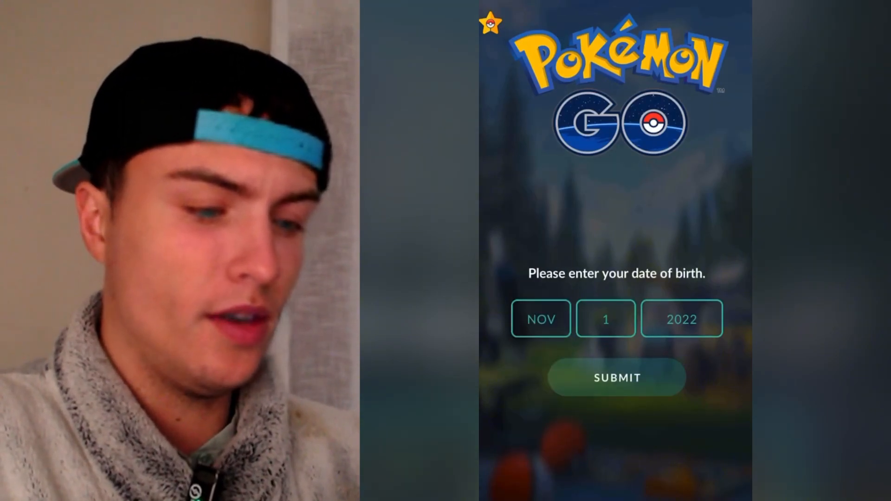
Enter birth date NOV 5 2022, submit it, and continue as a returning player
left_click(606, 319)
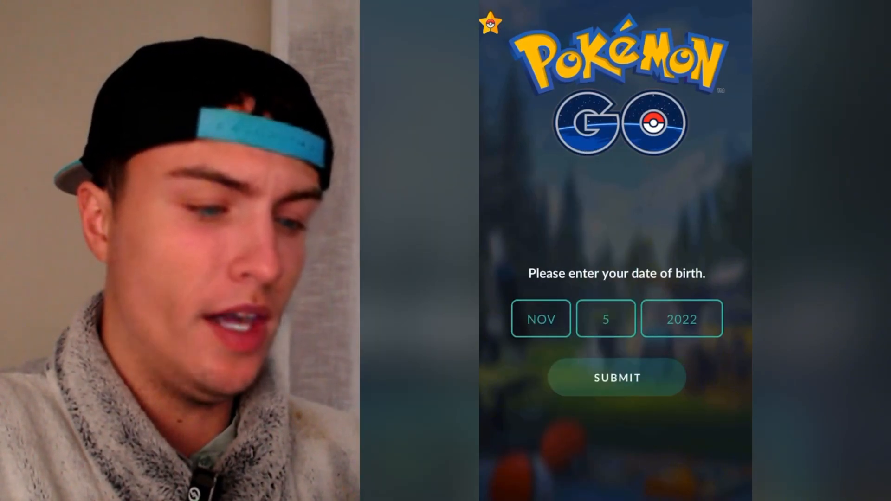
left_click(681, 319)
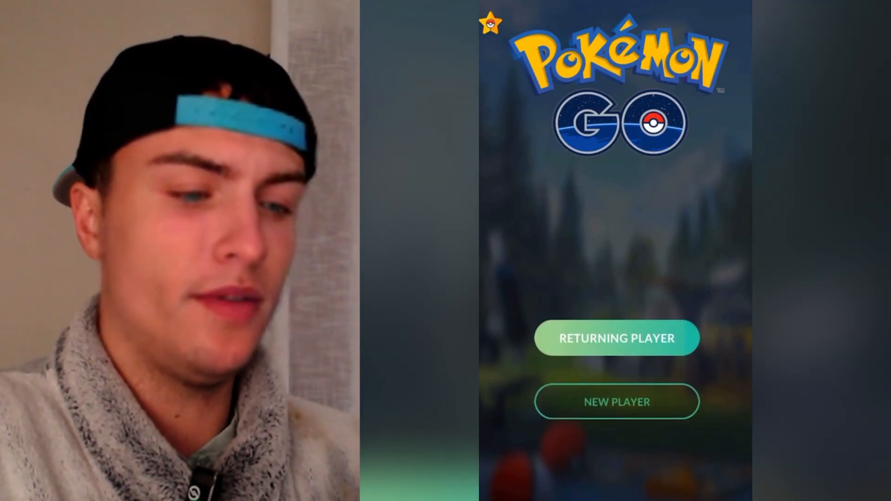
left_click(616, 337)
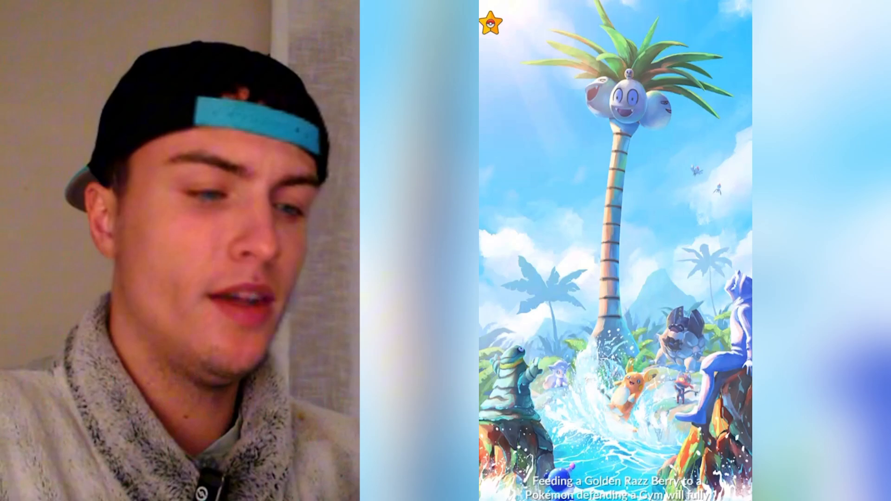
left_click(491, 19)
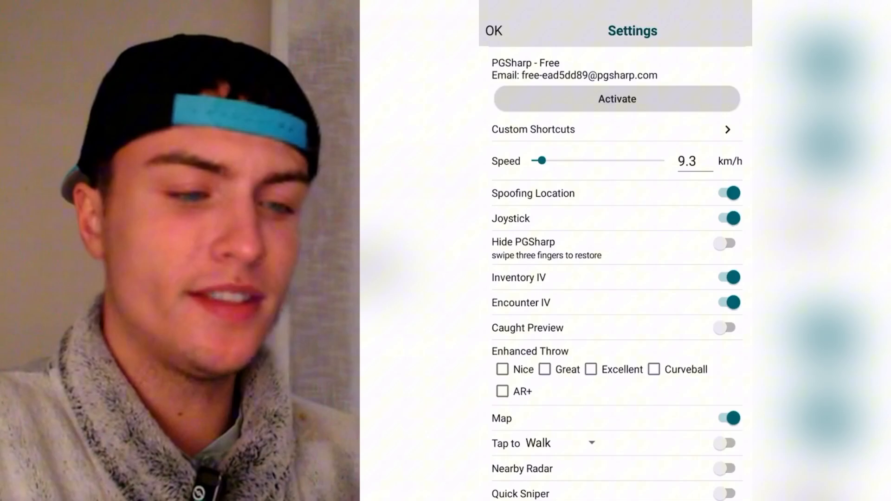
Scroll through and close PGSharp Settings, then view and close the location map
scroll("down", 3)
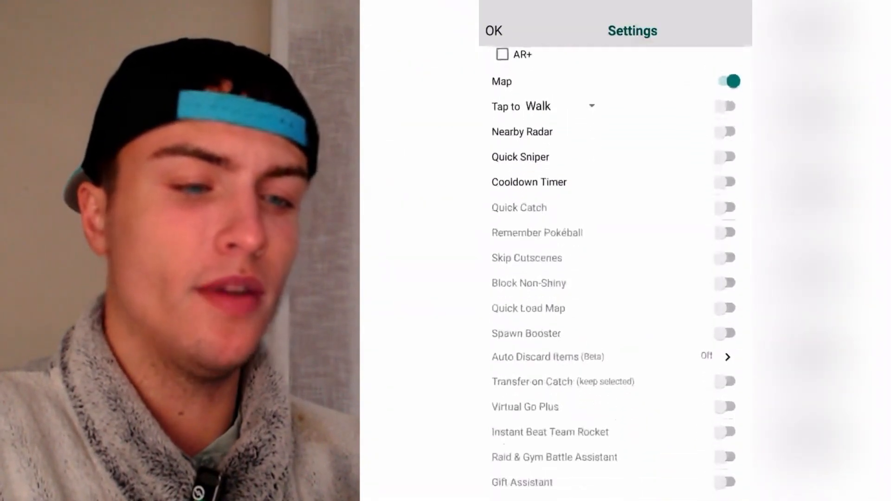
scroll("down", 3)
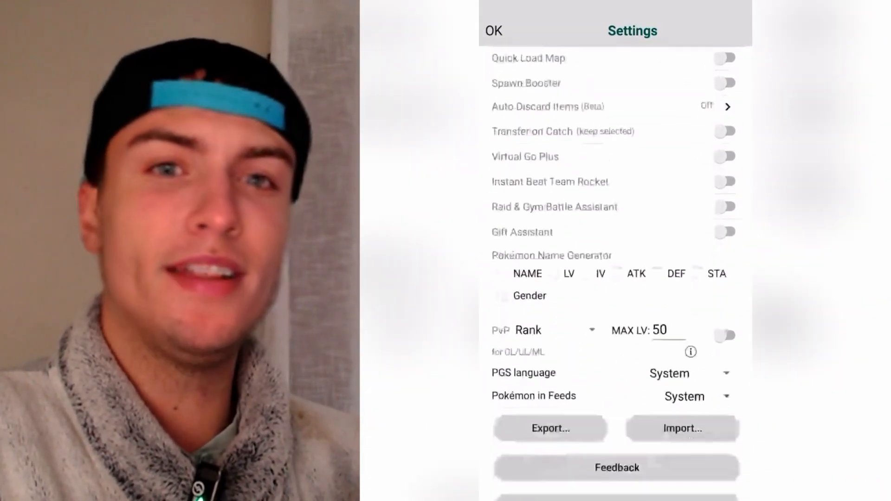
left_click(492, 30)
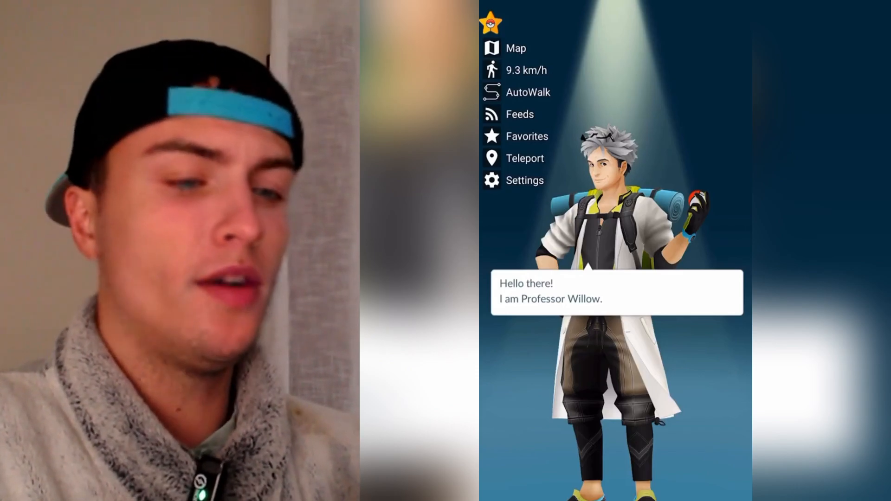
left_click(516, 48)
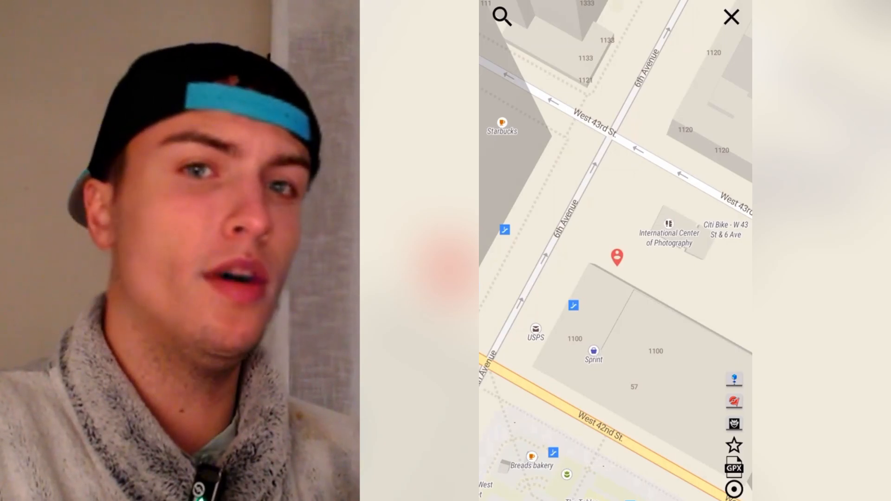
left_click(732, 16)
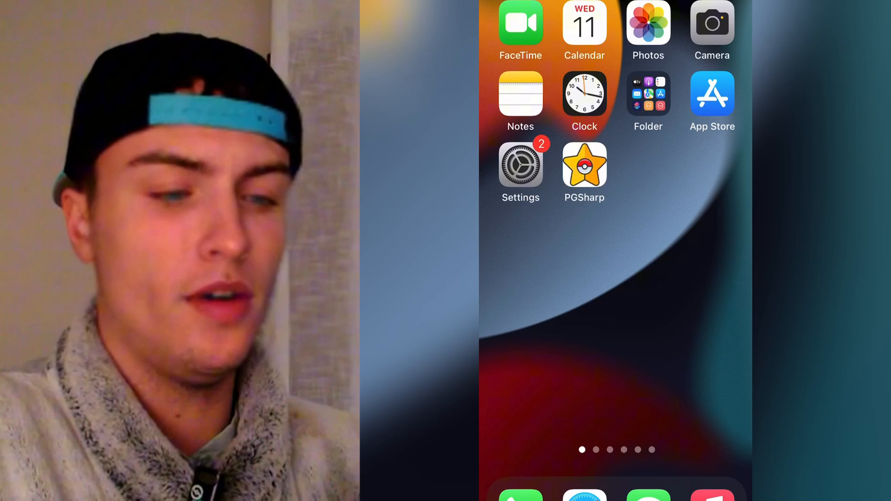
View Background App Refresh under General in iOS Settings, then return to the main list
left_click(519, 165)
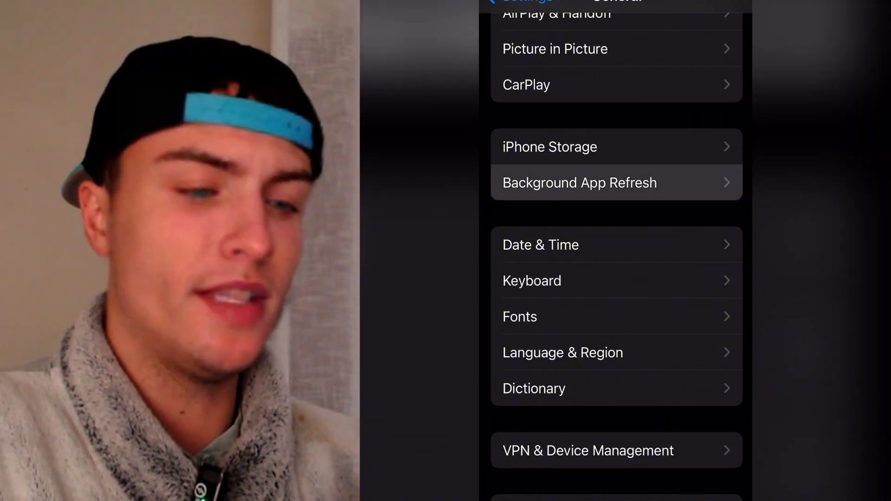
left_click(580, 182)
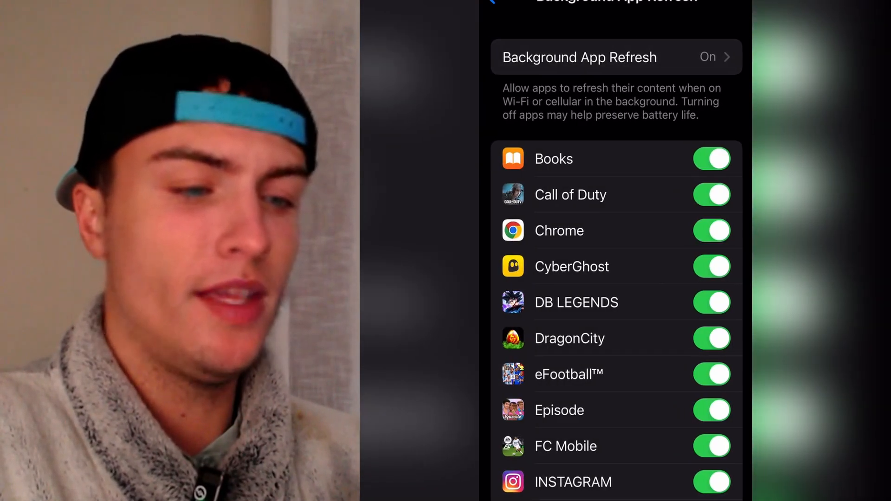
left_click(493, 1)
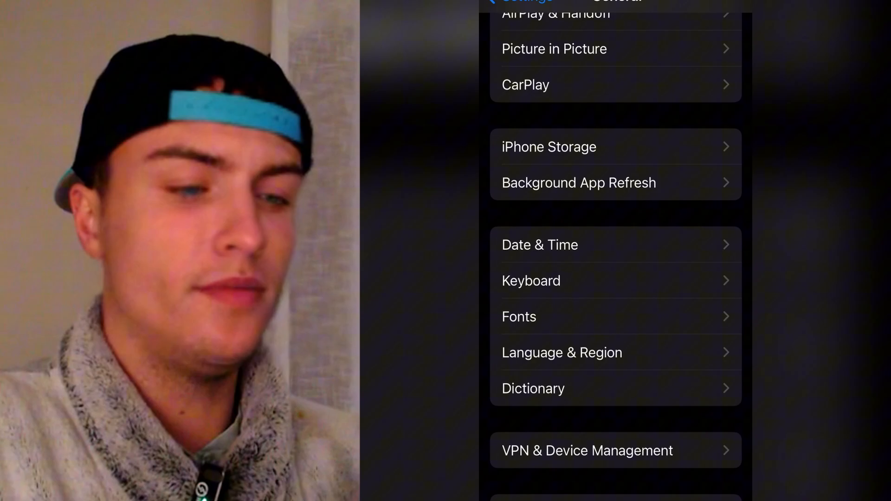
scroll("down", 3)
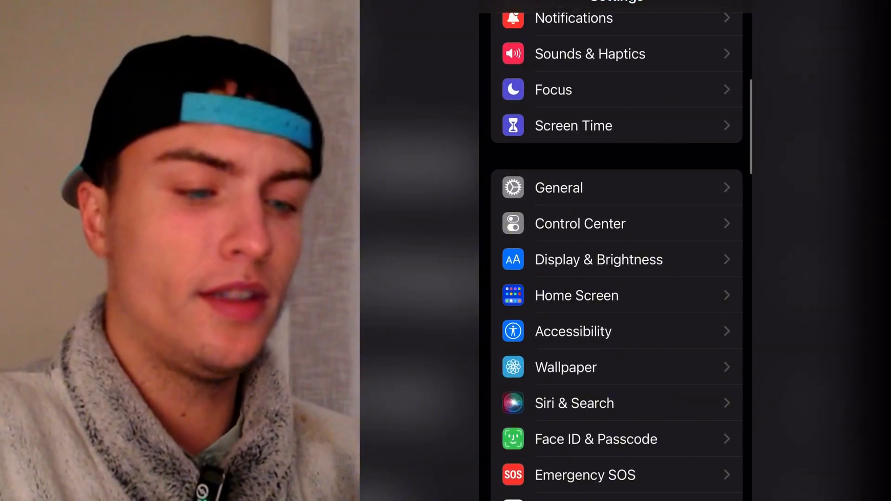
Leave iOS Settings and bring up Safari's start page
scroll("down", 3)
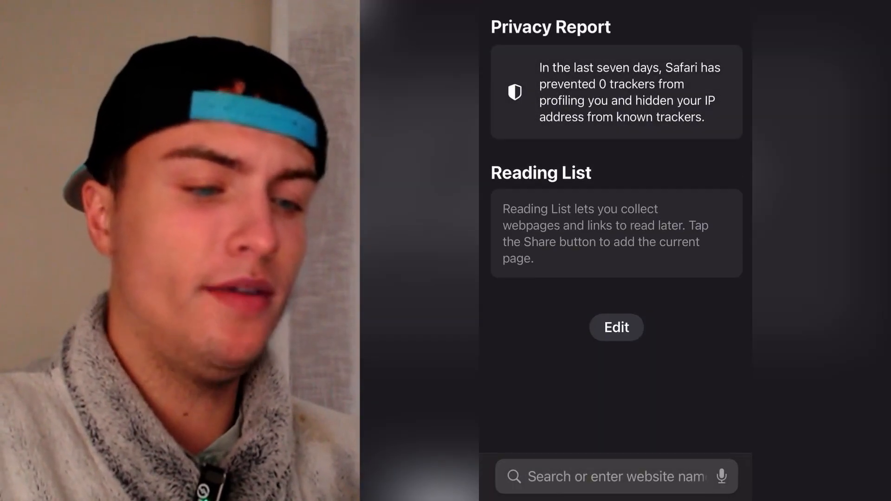
Enter 'apptok.club' in Safari's address bar to load the AppTok.club store
left_click(615, 476)
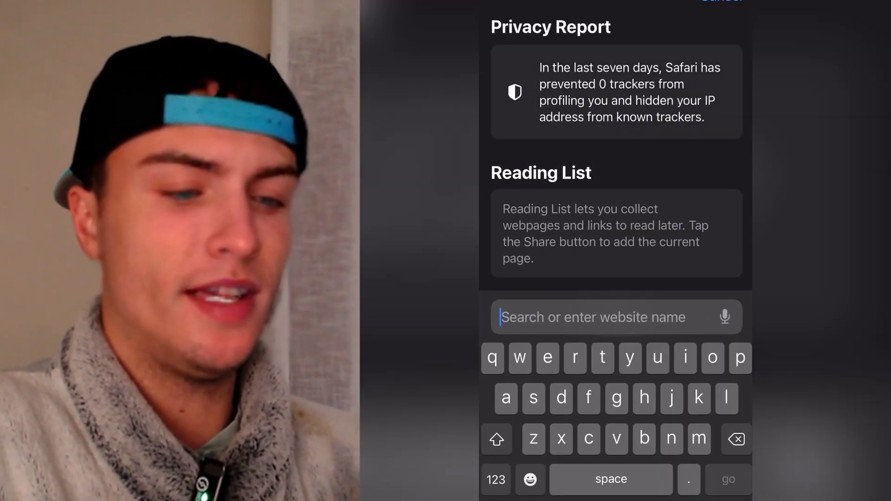
type("apptok")
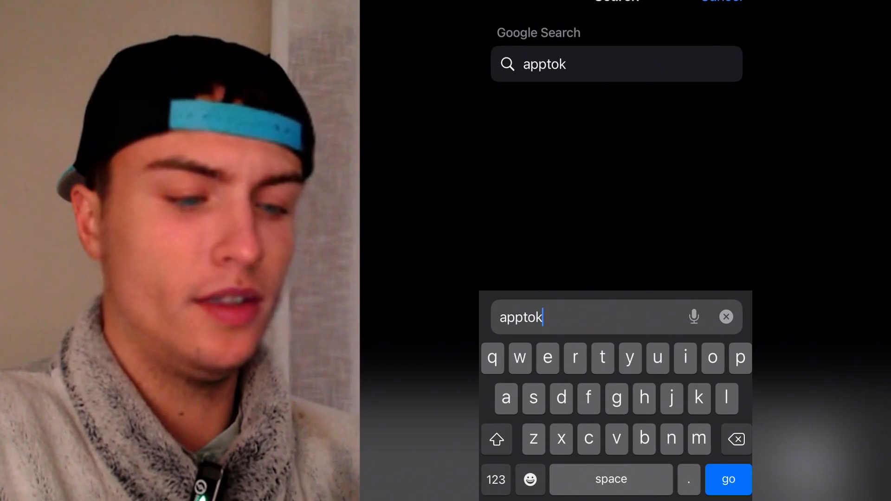
type(".club")
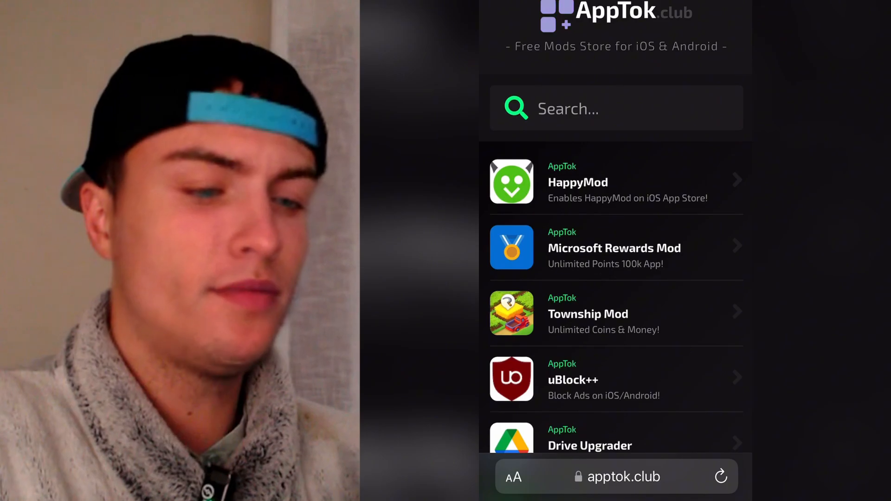
Search the AppTok store for 'Pgsh' and open the PGSharp listing
left_click(616, 108)
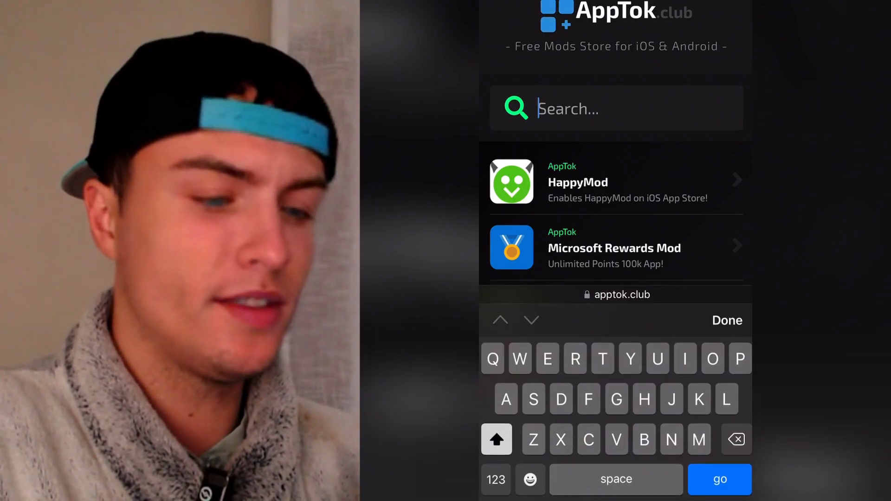
type("Phs")
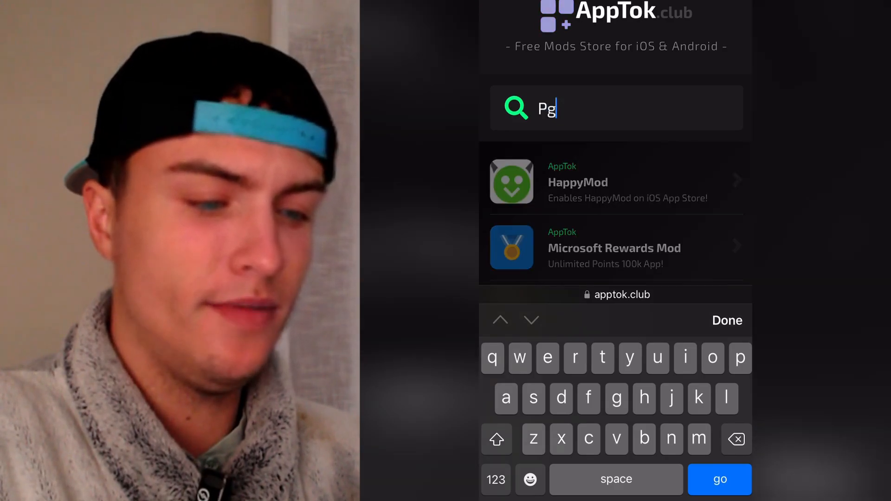
type("sh")
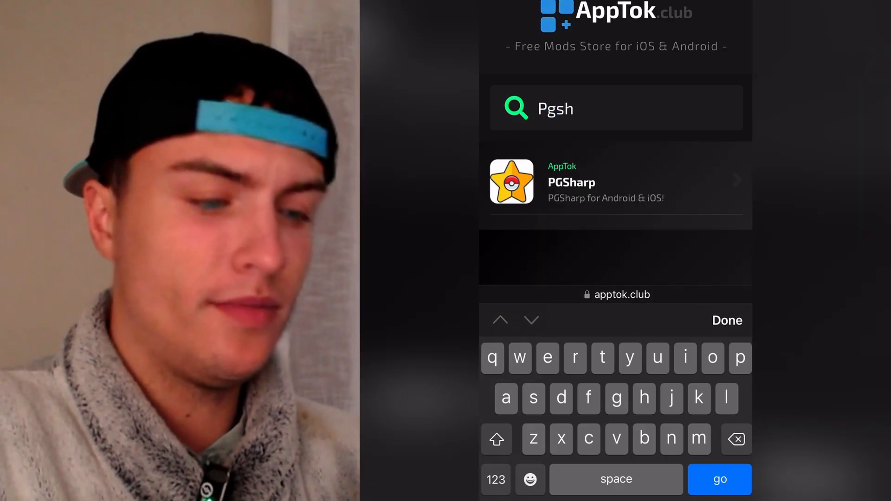
left_click(726, 320)
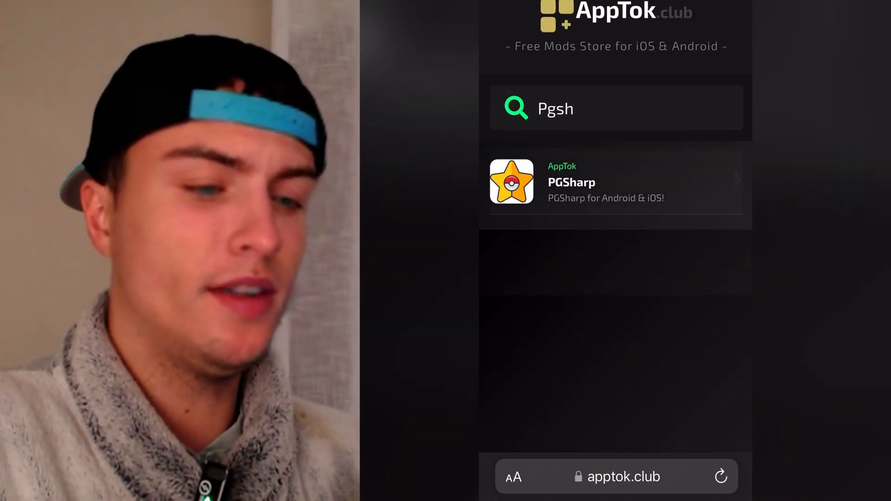
left_click(615, 181)
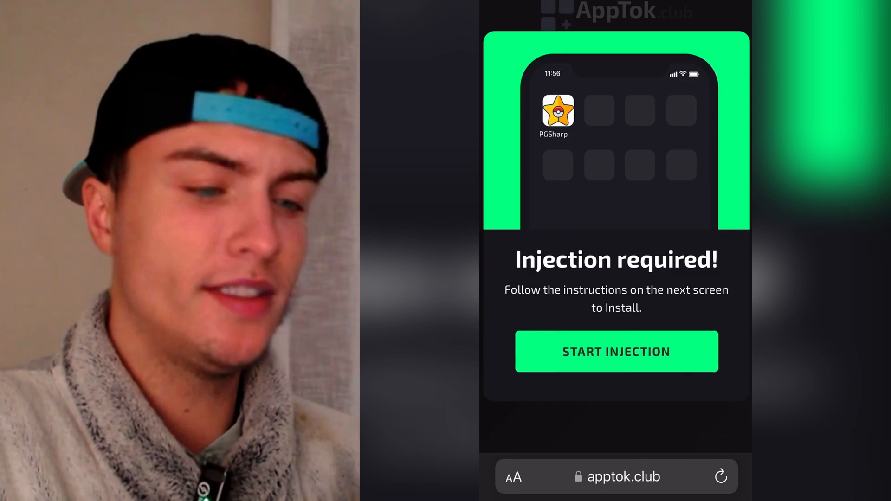
Run PGSharp's injection install, then launch PGSharp from the home screen
left_click(616, 351)
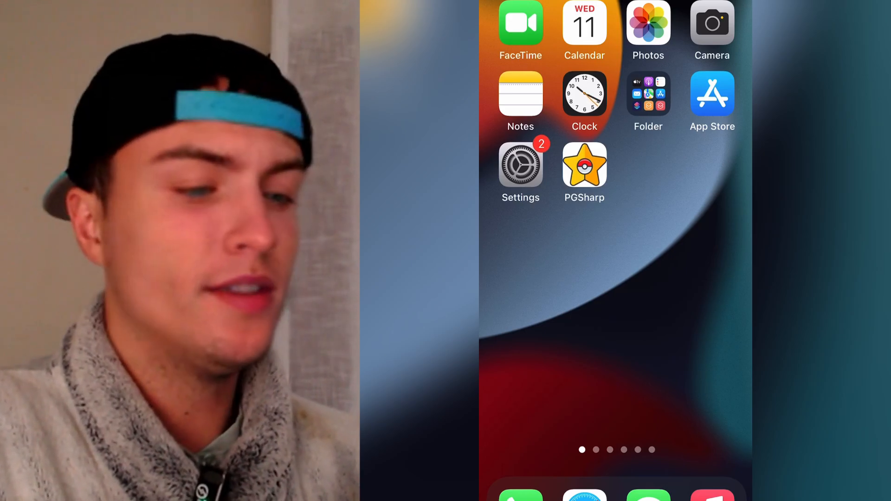
left_click(585, 165)
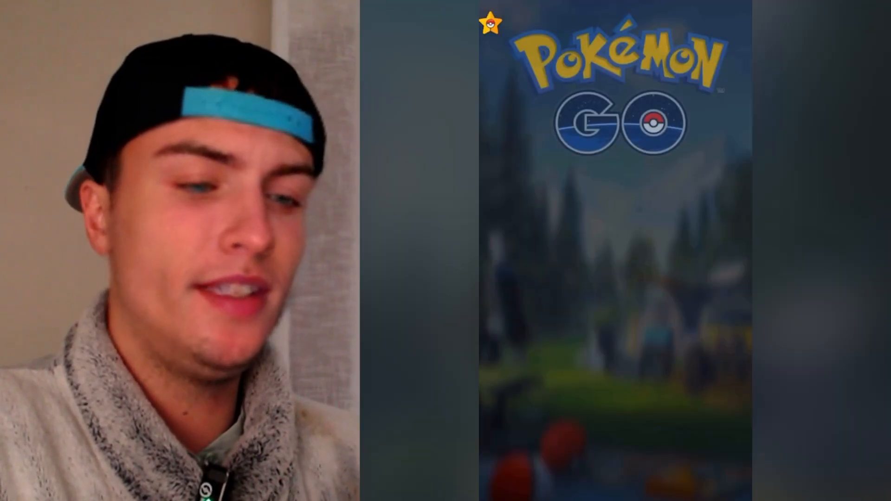